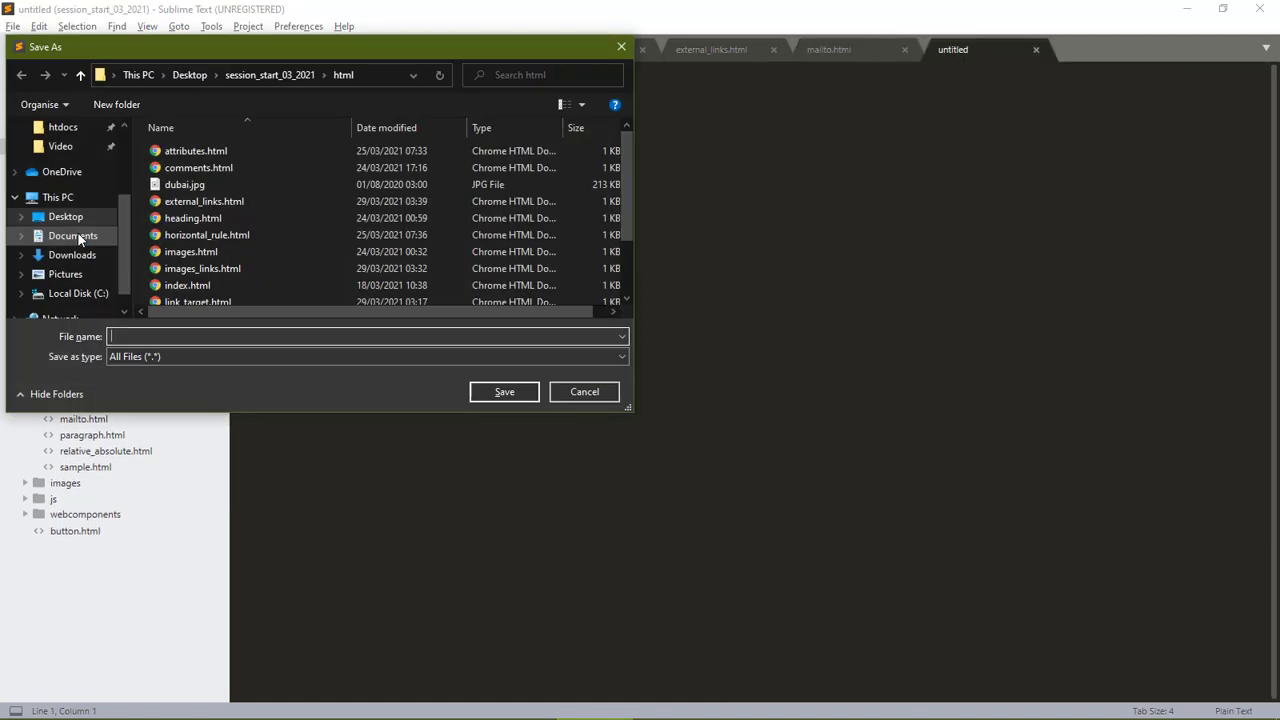
Step: Save the new file as disable_link.html in the html folder
{"action": "type", "text": "disable"}
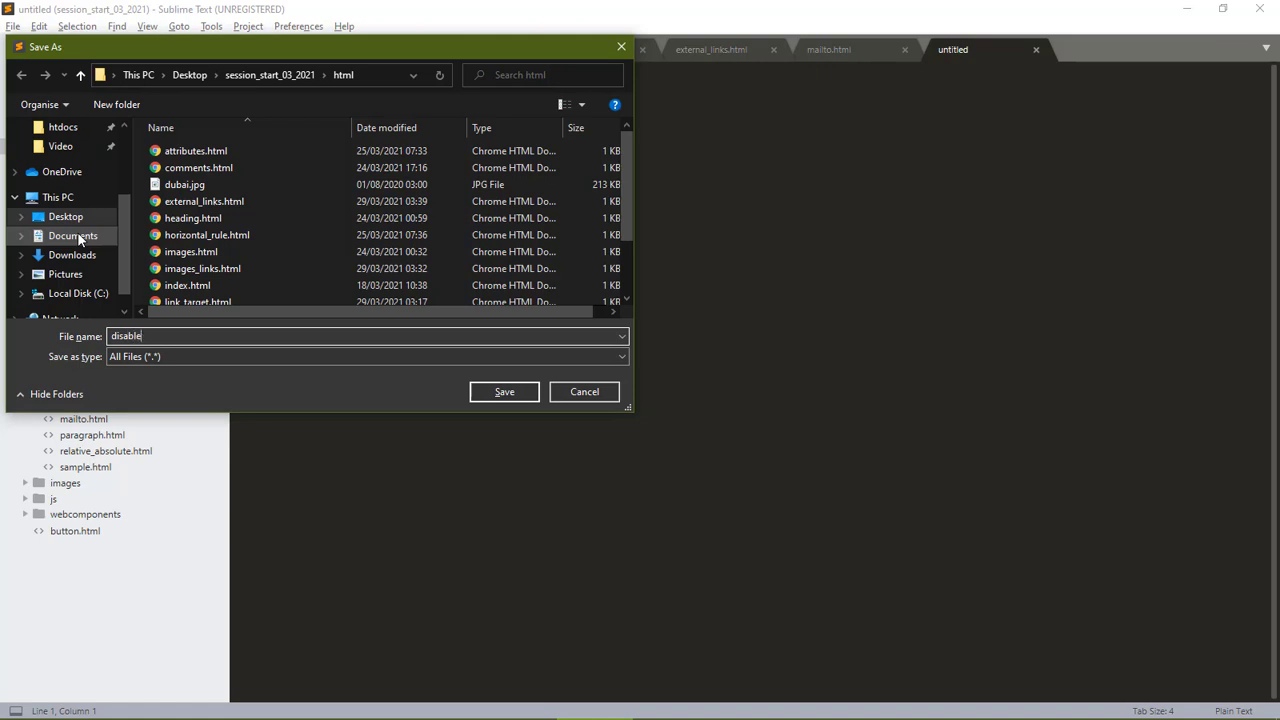
{"action": "type", "text": "_link.h"}
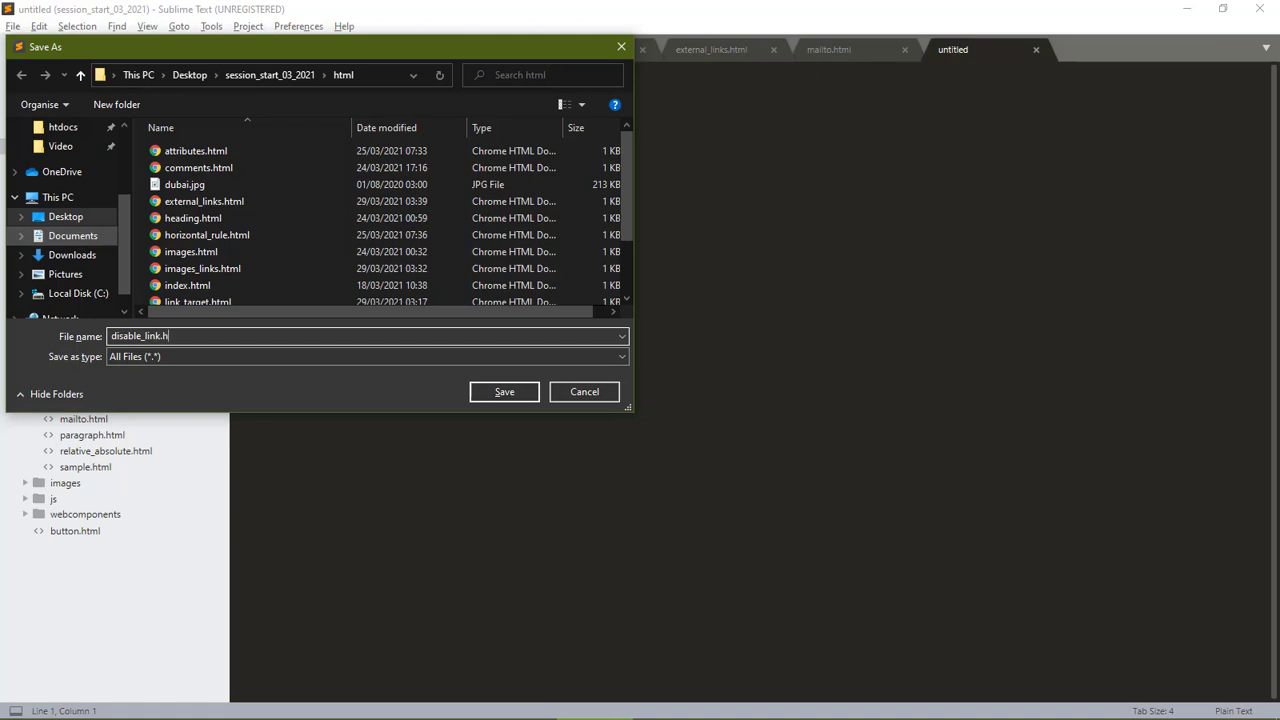
{"action": "left_click", "coordinate": [504, 391]}
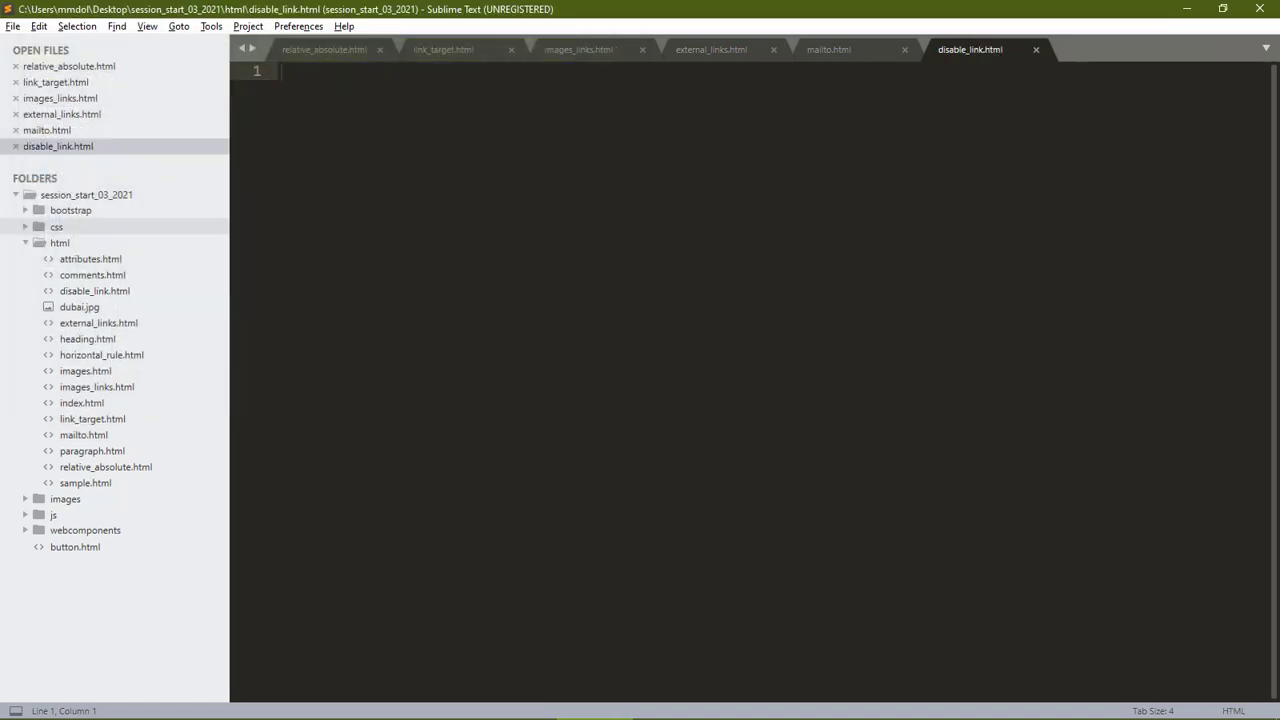
Step: Expand the HTML boilerplate and title the page 'Disabled Links'
{"action": "type", "text": "<html>"}
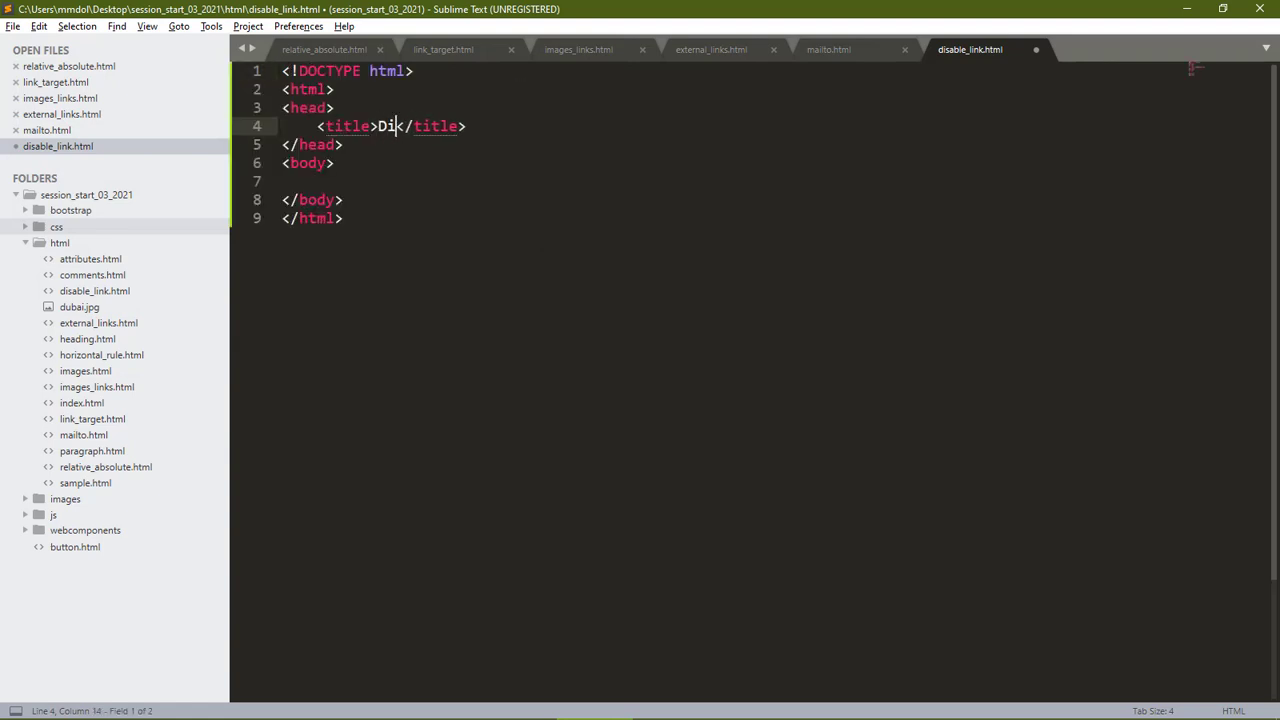
{"action": "type", "text": "sabled"}
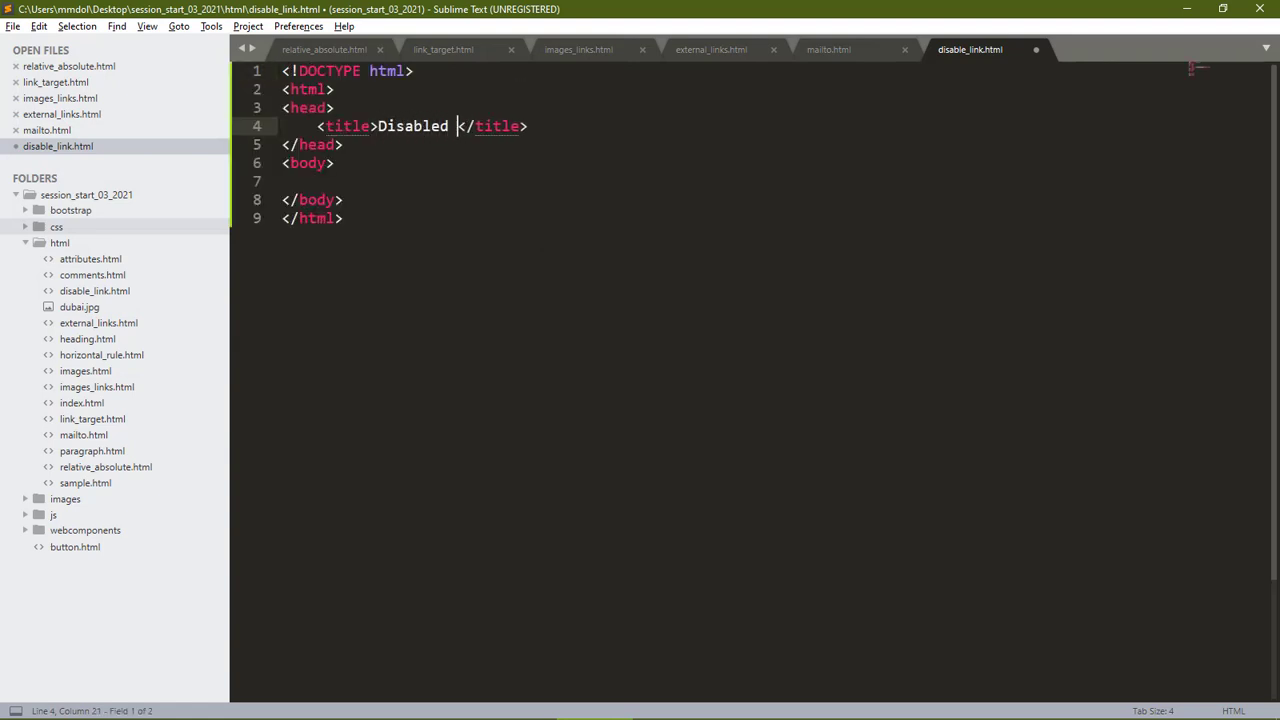
{"action": "key", "text": "Backspace"}
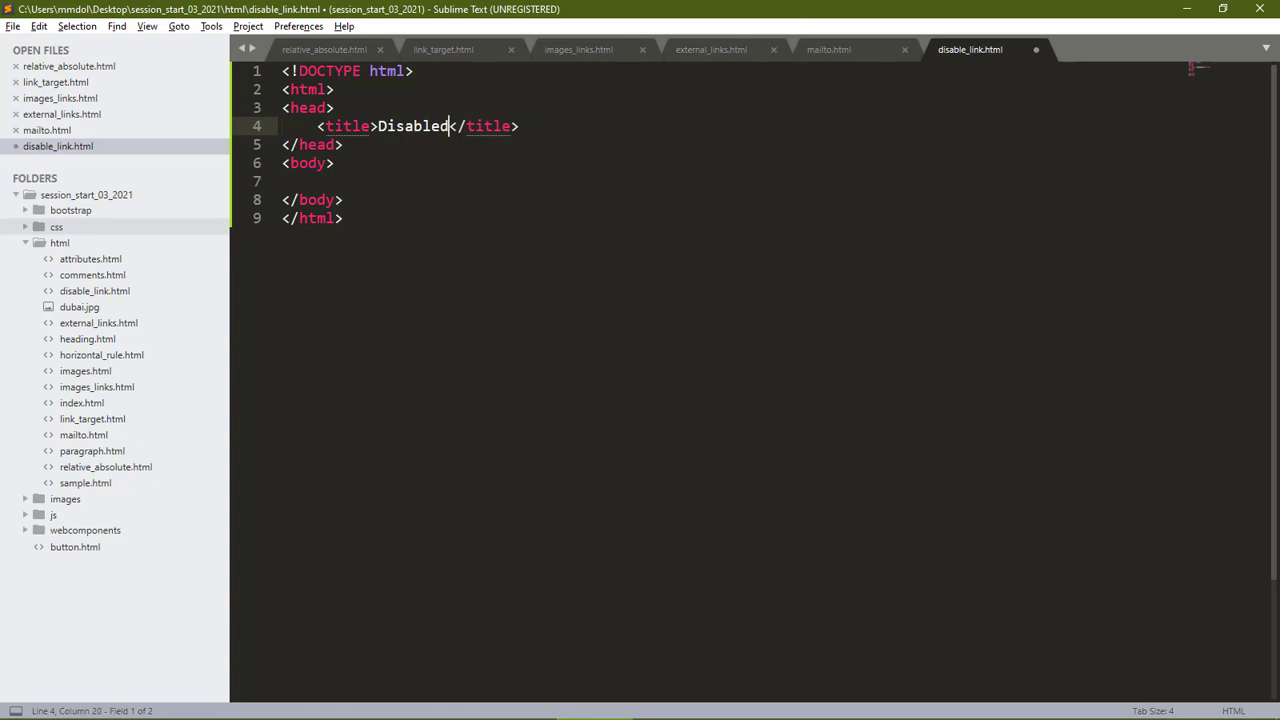
{"action": "type", "text": "Links"}
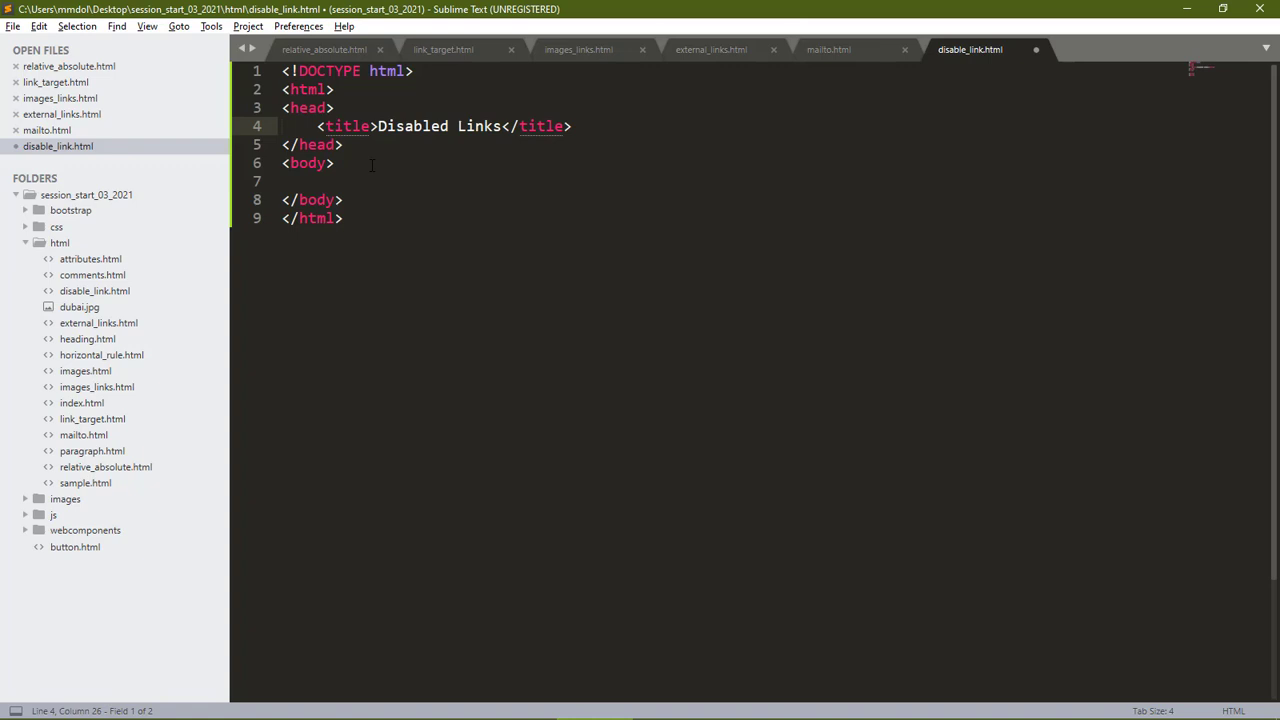
{"action": "key", "text": "enter"}
{"action": "type", "text": "<p></p>"}
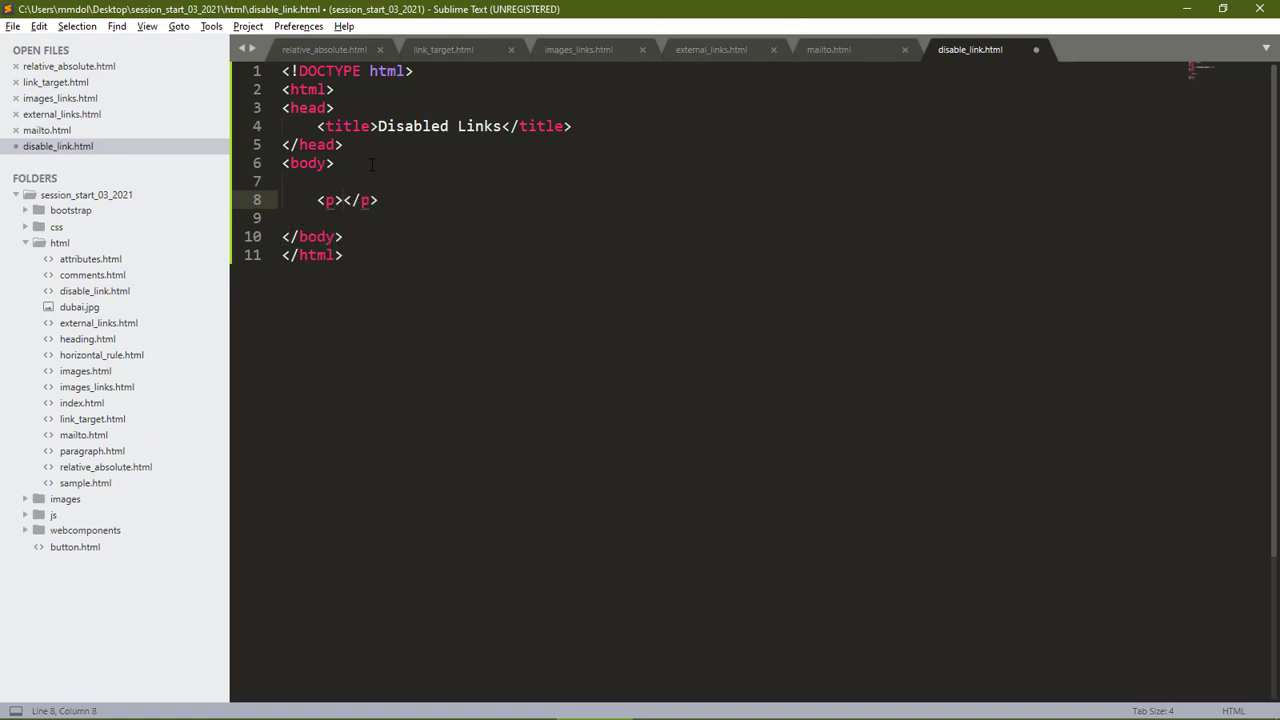
Step: Write paragraph 'this link is' with an anchor href javascript:void(0), starting text 'disa'
{"action": "type", "text": "this link is <a href=\"\"></a"}
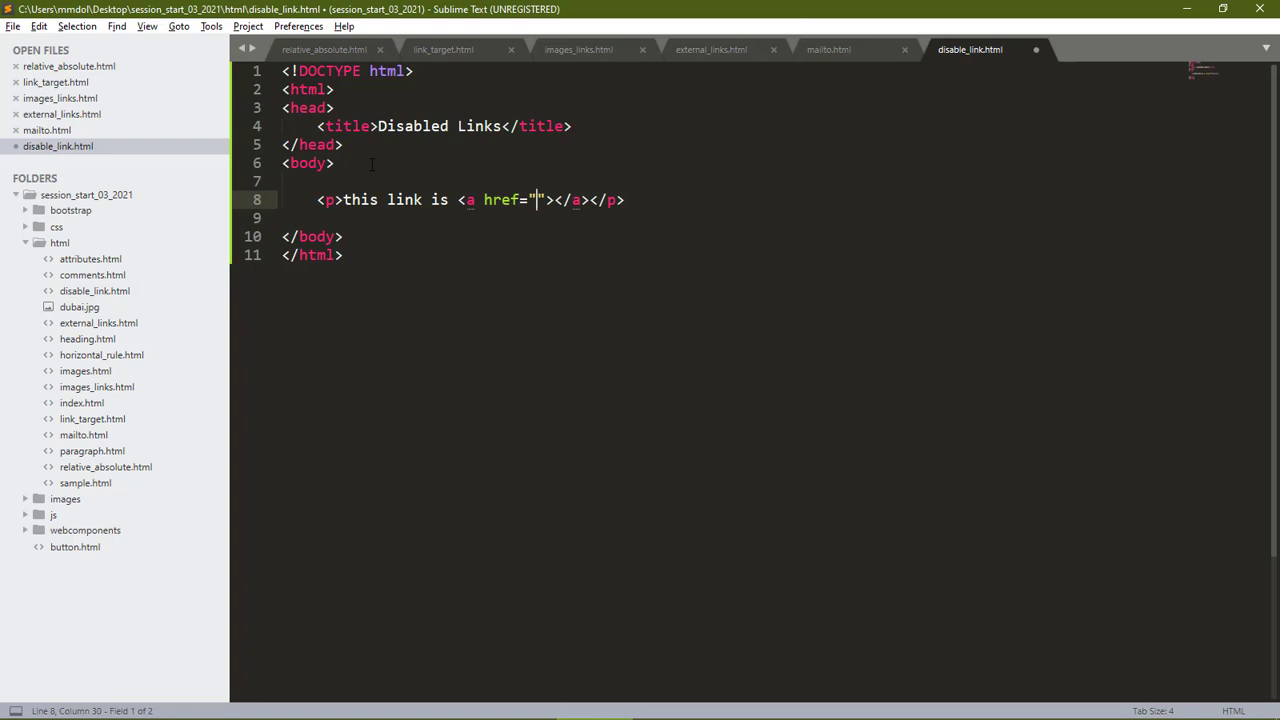
{"action": "type", "text": "ja"}
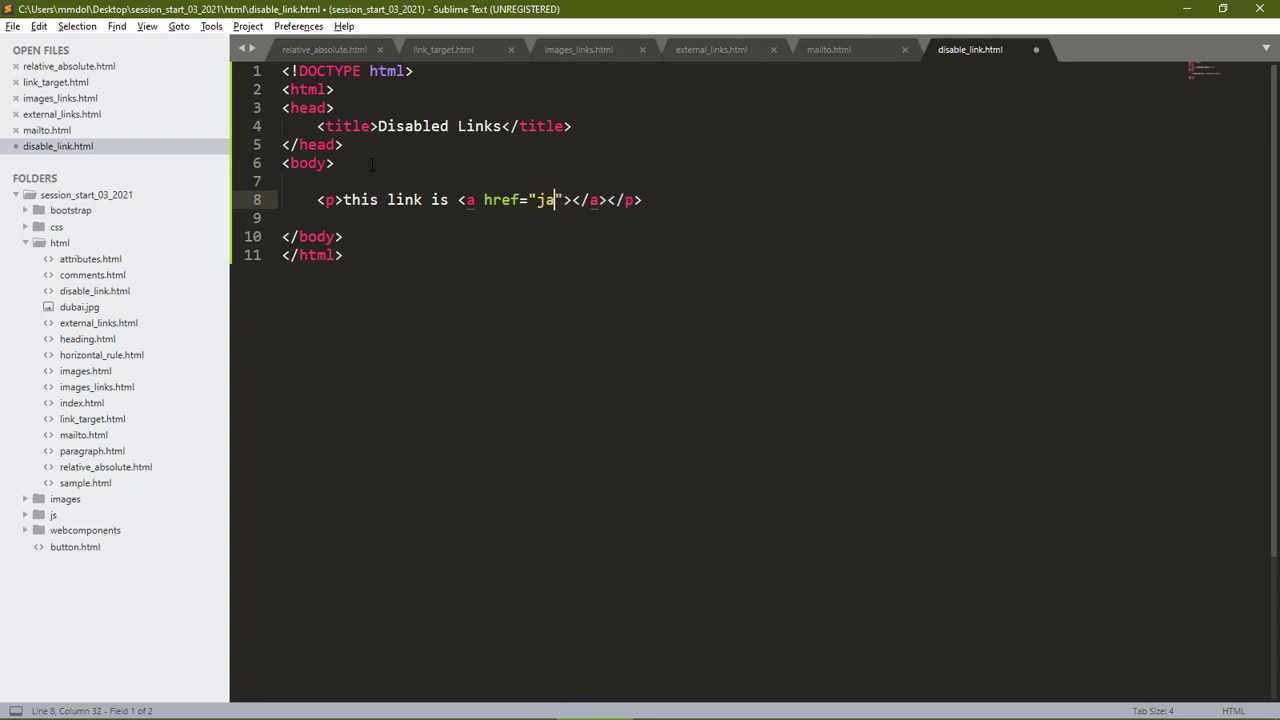
{"action": "type", "text": "vascript:voi"}
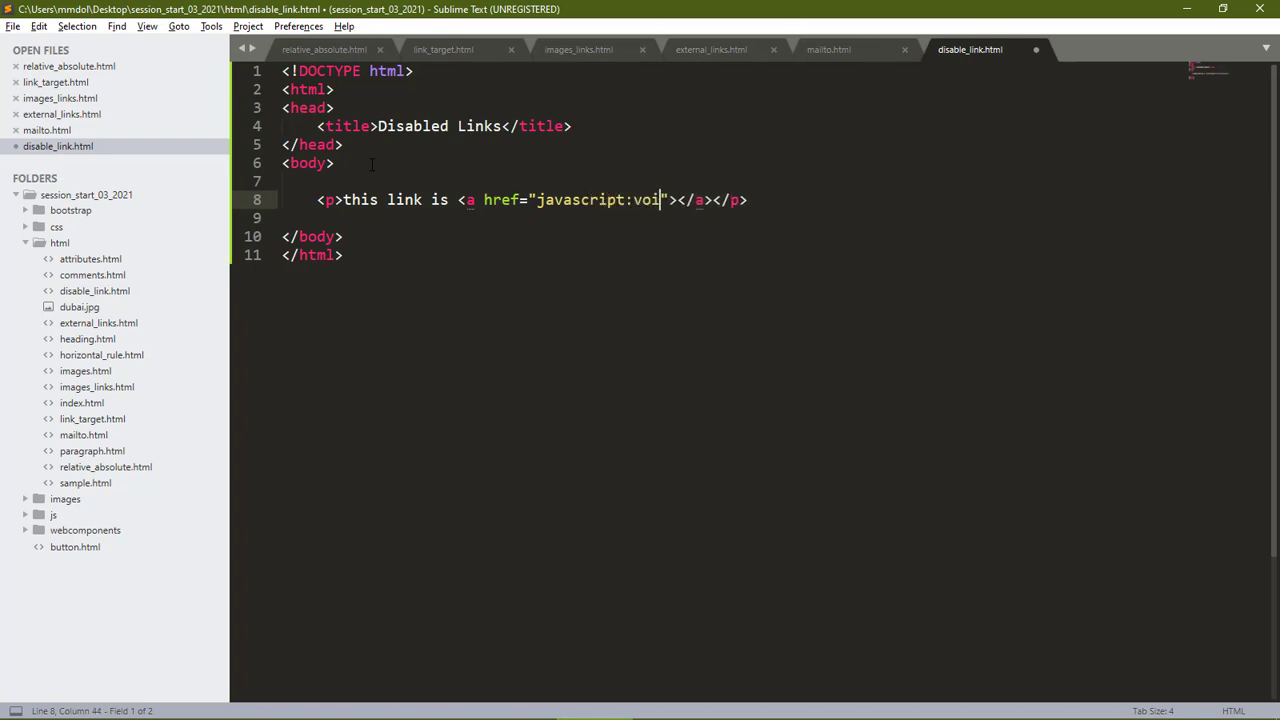
{"action": "type", "text": "d(0"}
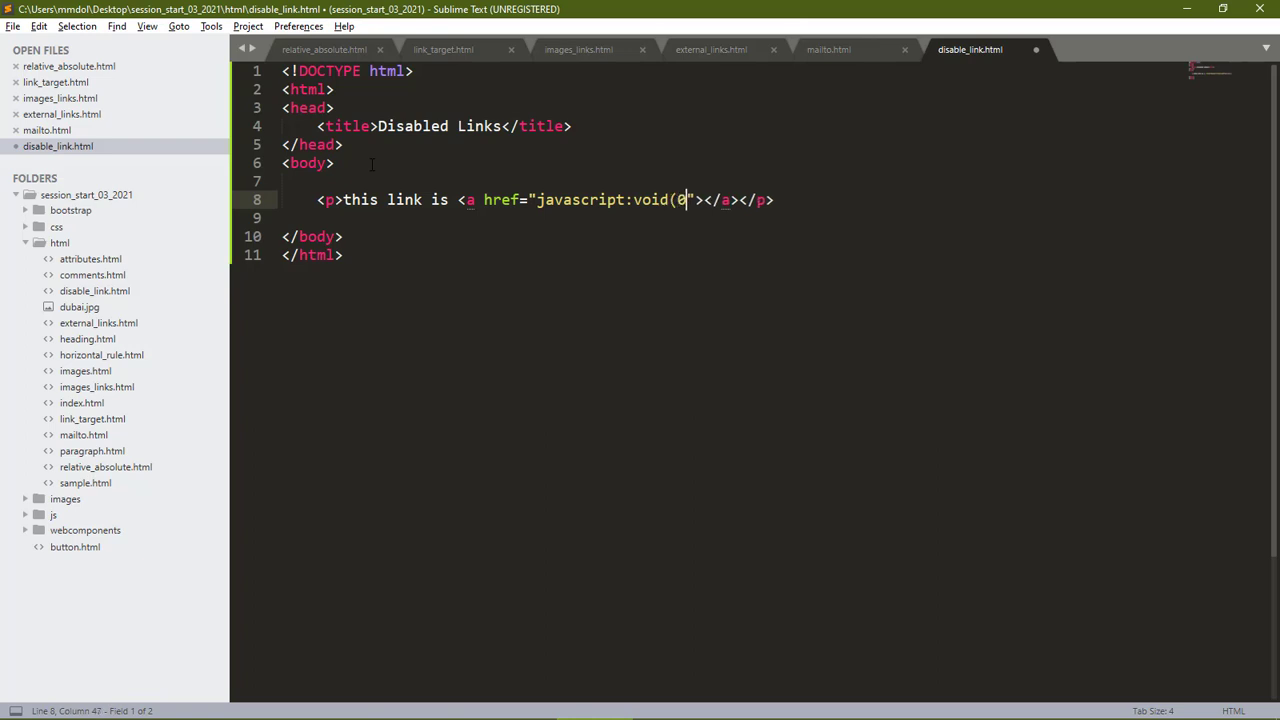
{"action": "type", "text": ")"}
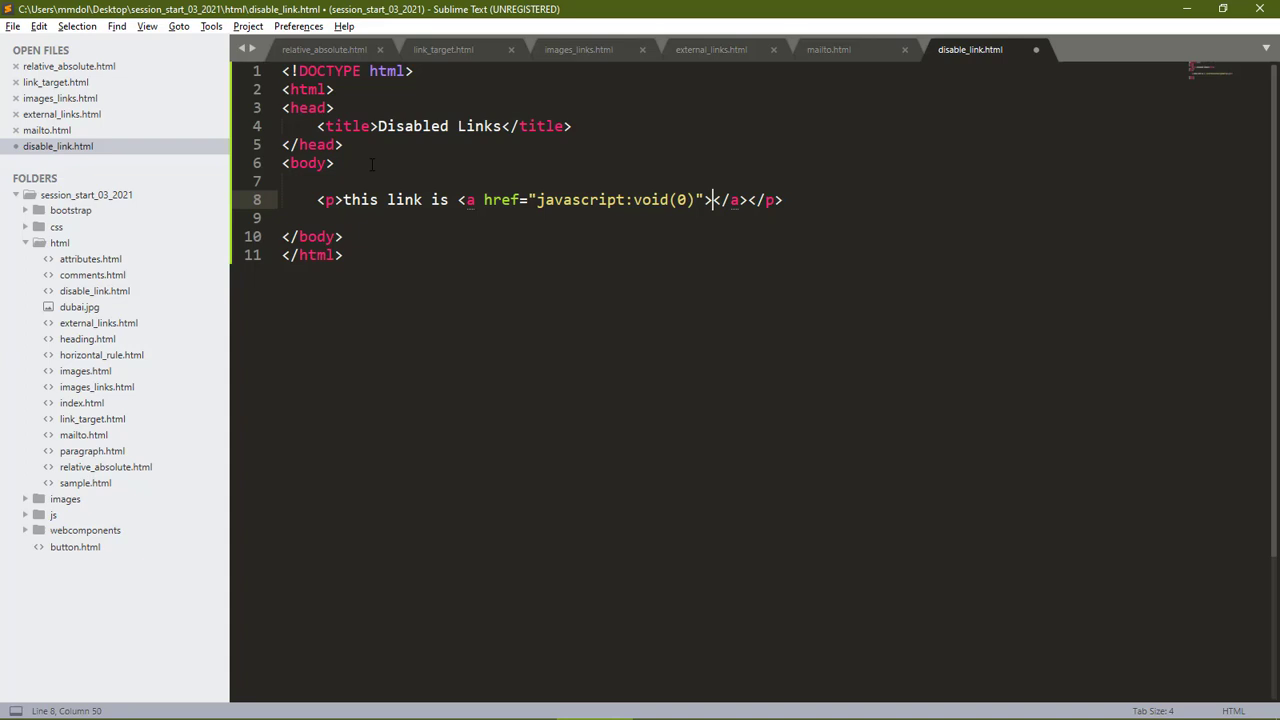
{"action": "type", "text": "disa"}
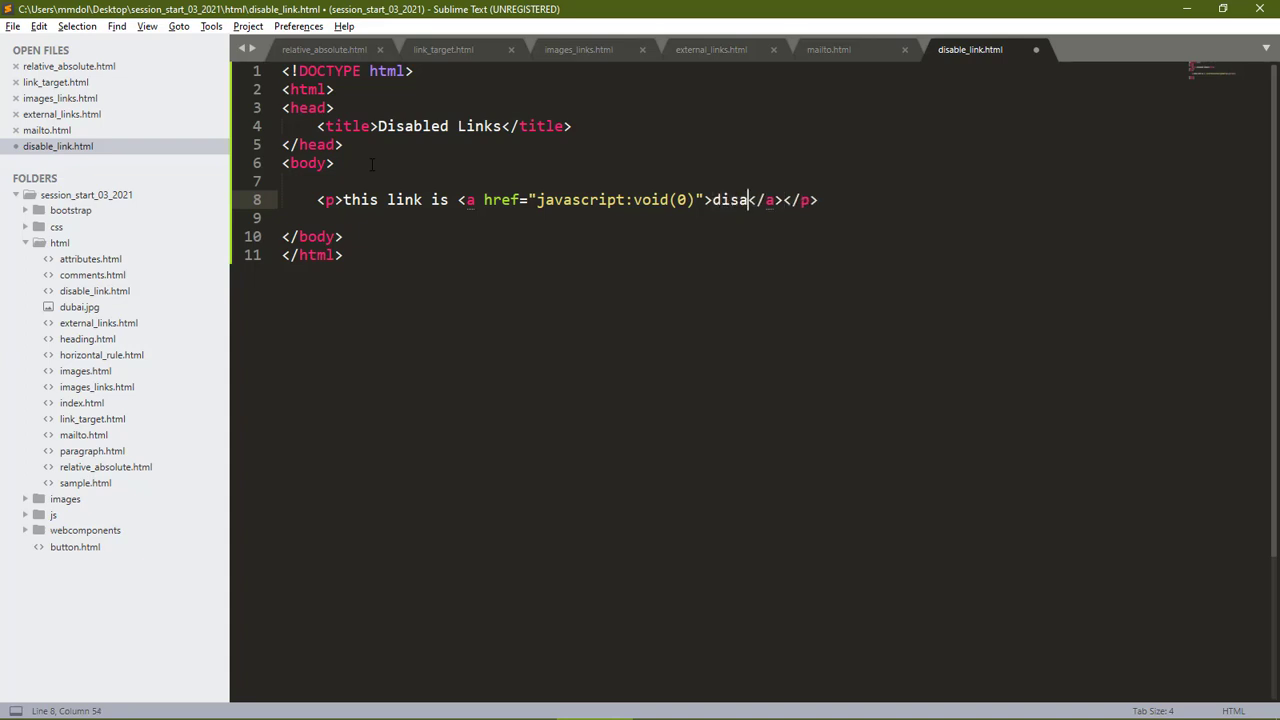